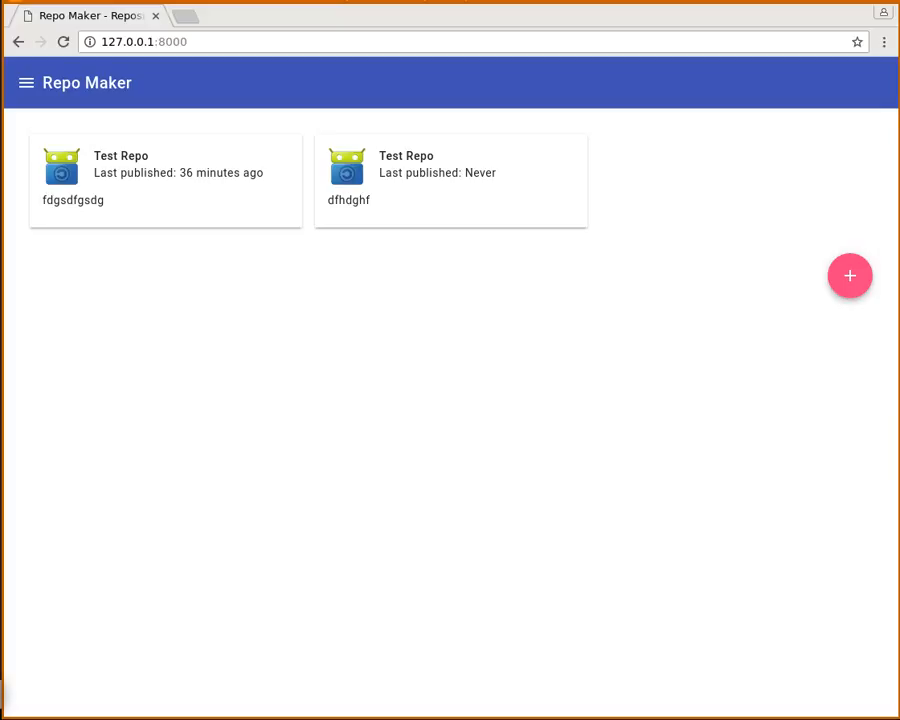
pyautogui.moveTo(410, 186)
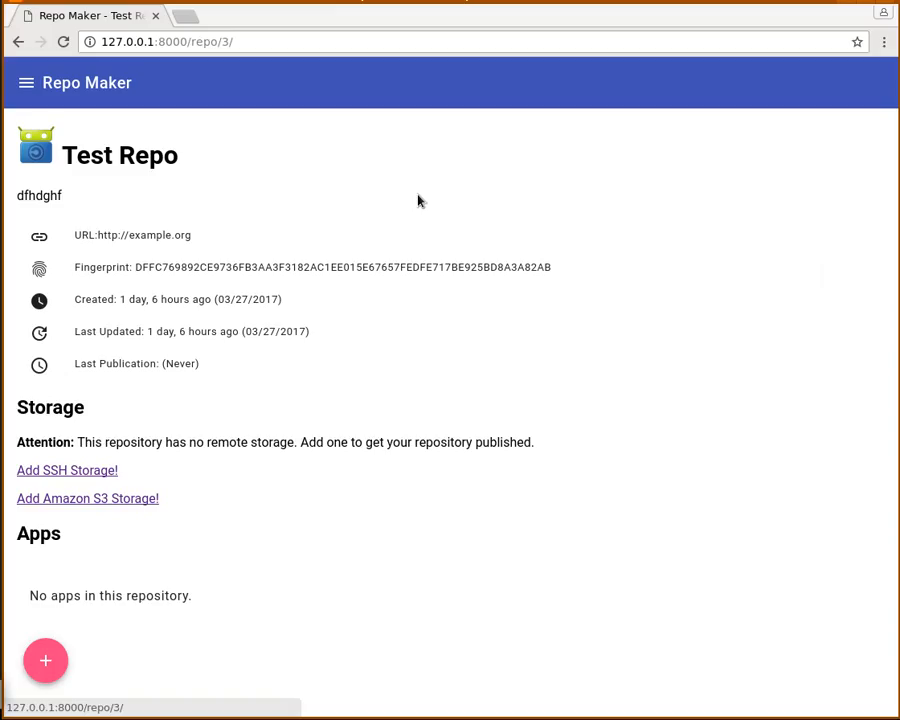
pyautogui.moveTo(100, 254)
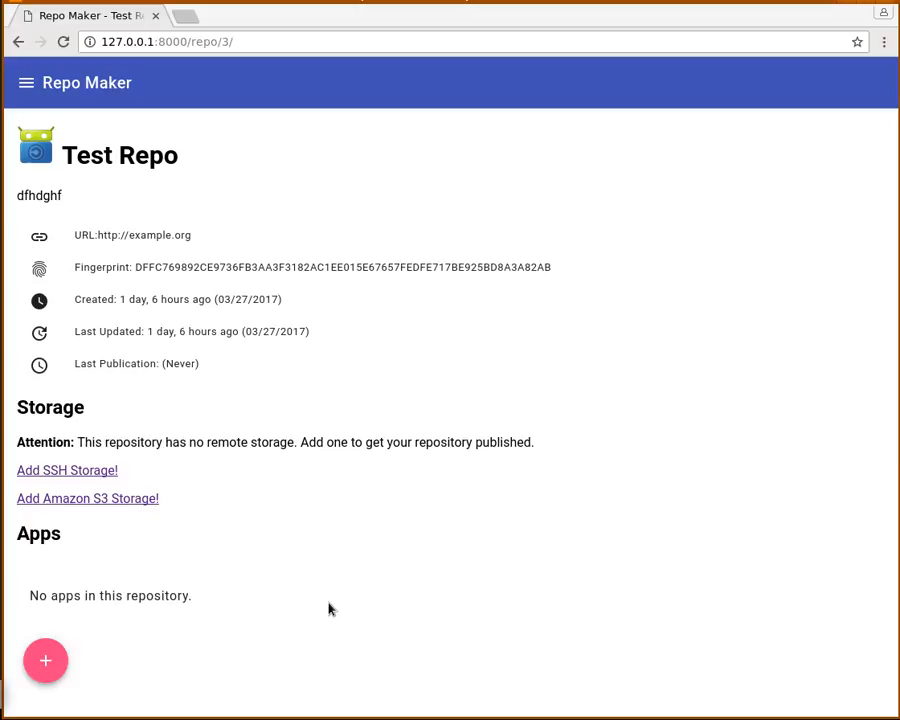
pyautogui.moveTo(292, 552)
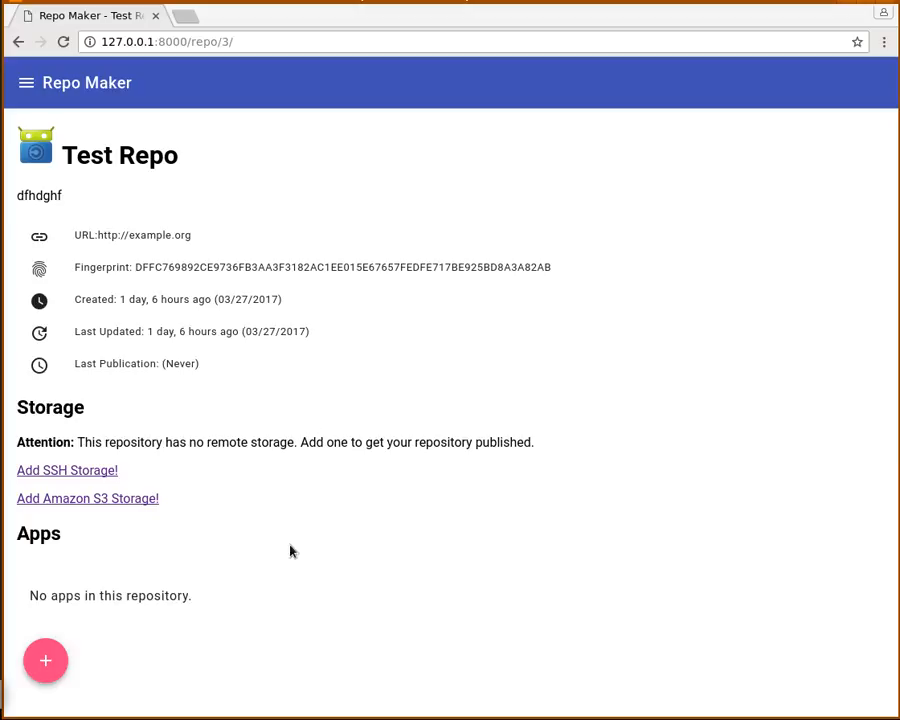
pyautogui.moveTo(242, 340)
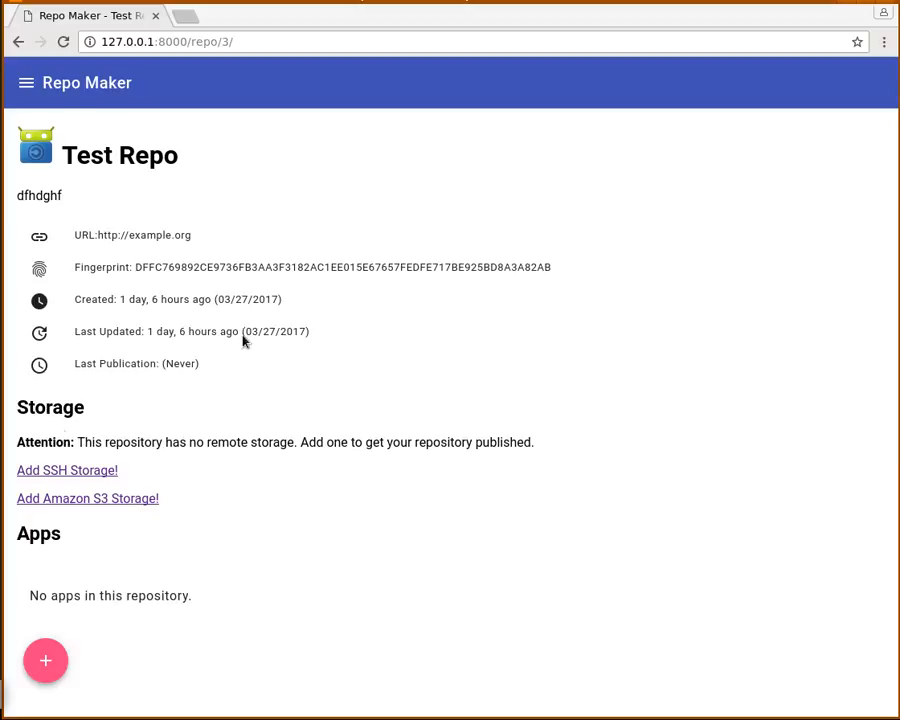
pyautogui.moveTo(240, 592)
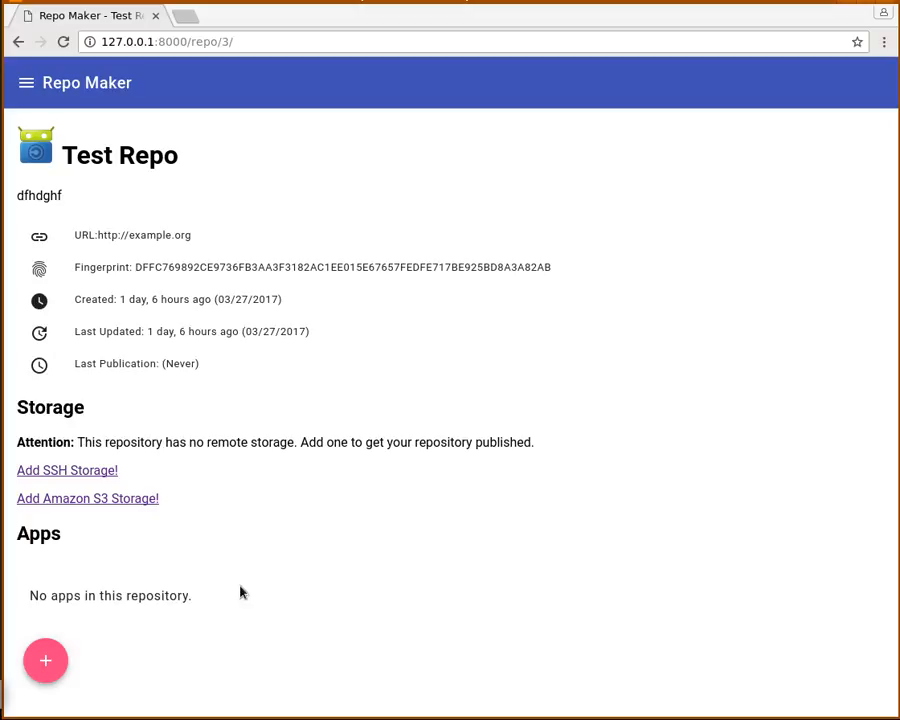
pyautogui.moveTo(180, 588)
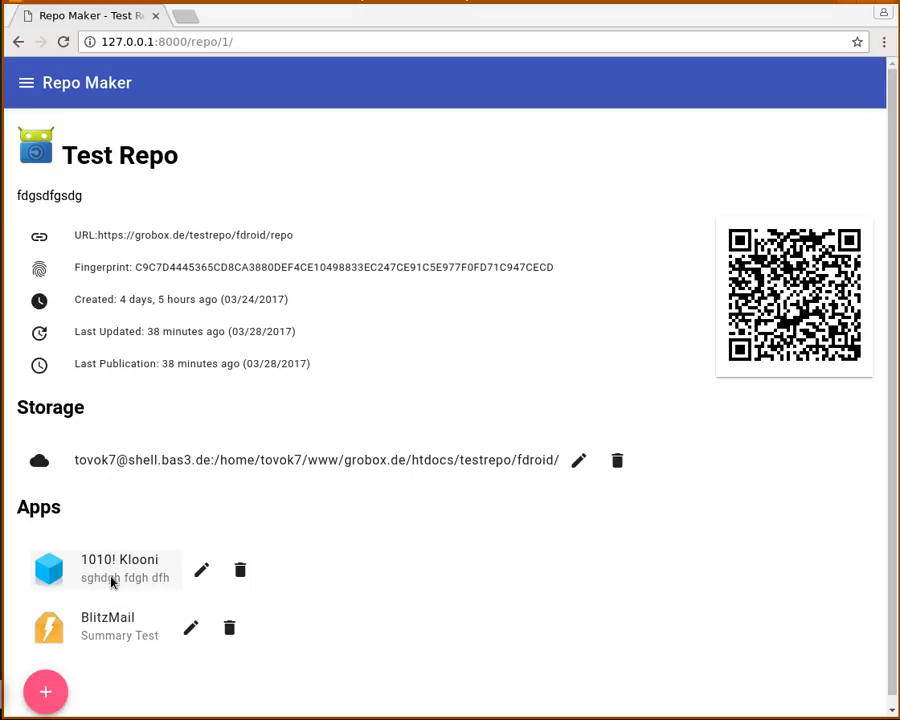
# Step: Show the 1010! Klooni app page from the published Test Repo's Apps list
pyautogui.click(118, 560)
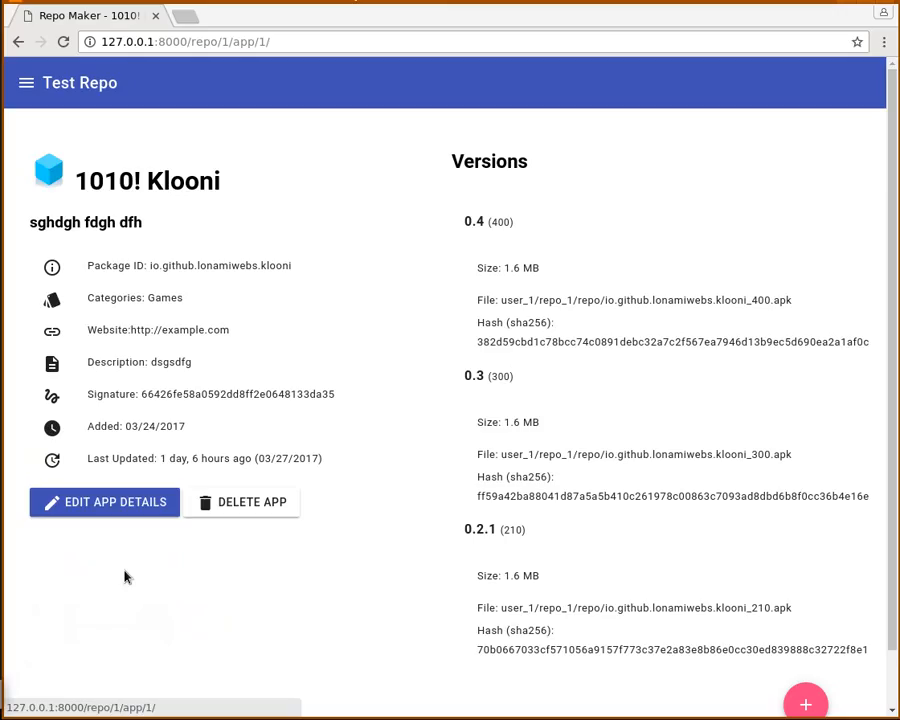
# Step: Start editing 1010! Klooni via EDIT APP DETAILS, loading its pre-filled form
pyautogui.scroll(-3)
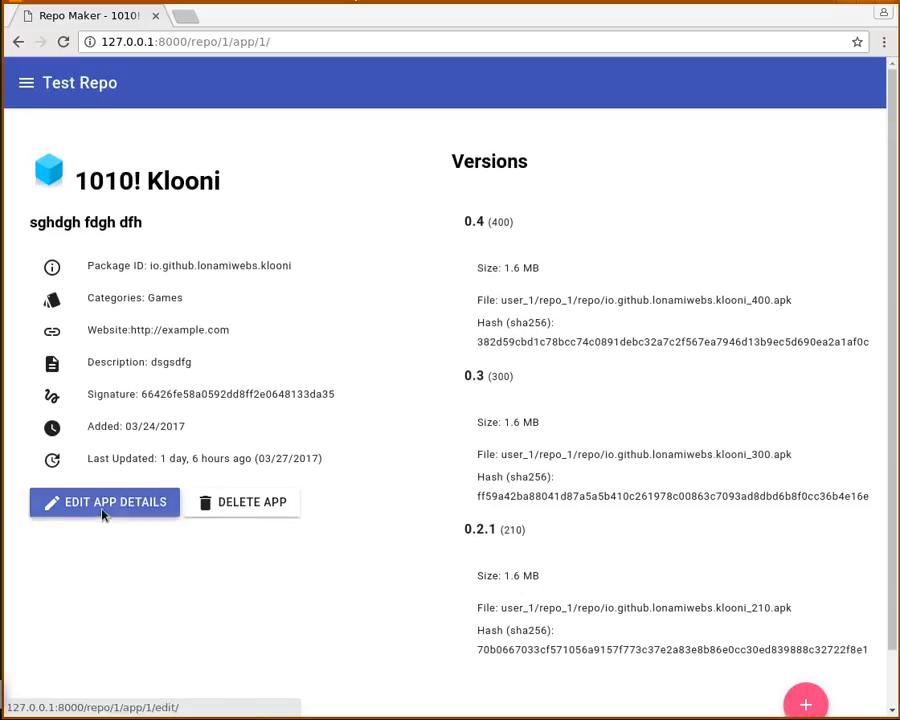
pyautogui.click(104, 502)
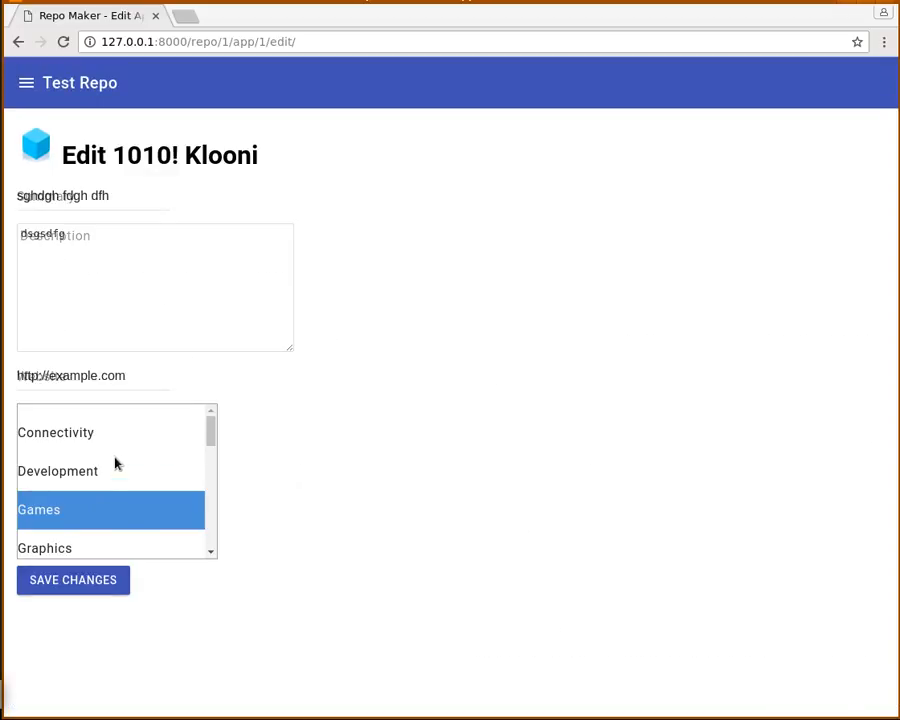
pyautogui.moveTo(76, 436)
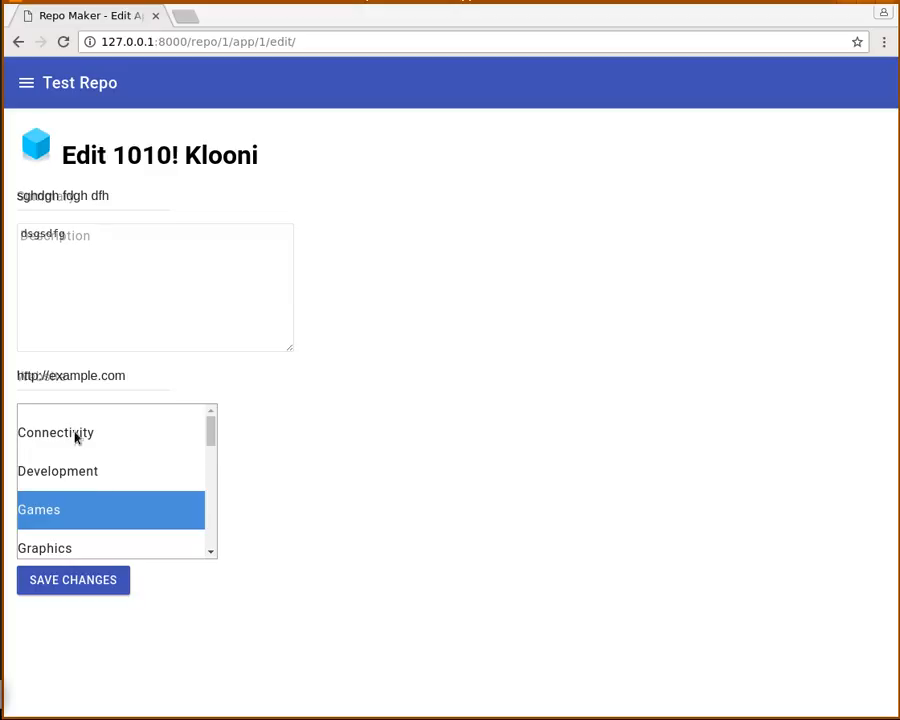
# Step: Save 1010! Klooni with both Games and Graphics selected as categories
pyautogui.scroll(-3)
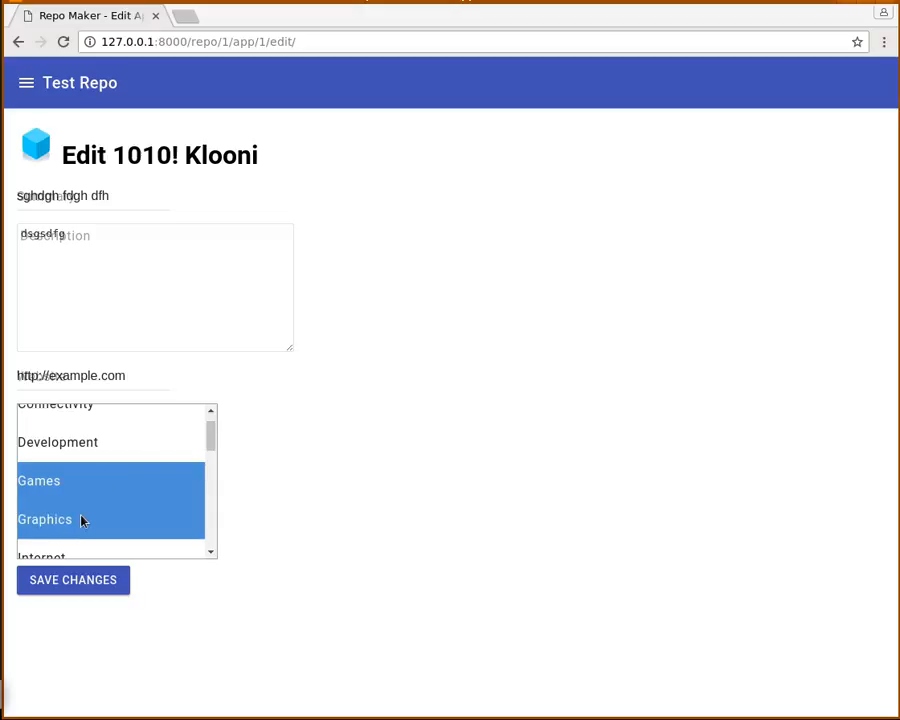
pyautogui.click(72, 580)
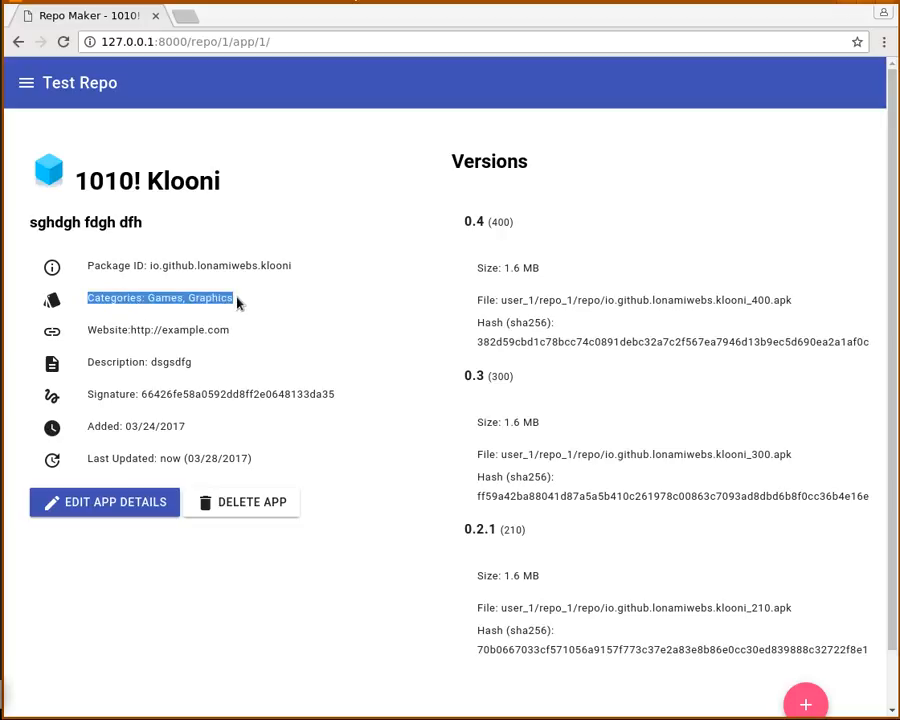
# Step: Go back to the repository list showing the two Test Repo entries
pyautogui.scroll(-3)
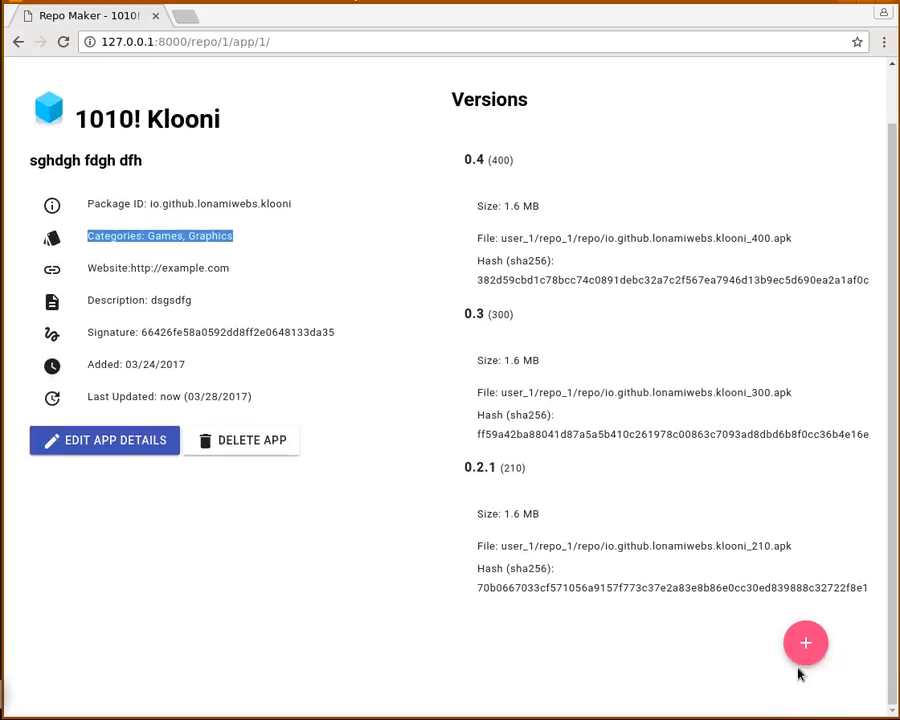
pyautogui.click(806, 644)
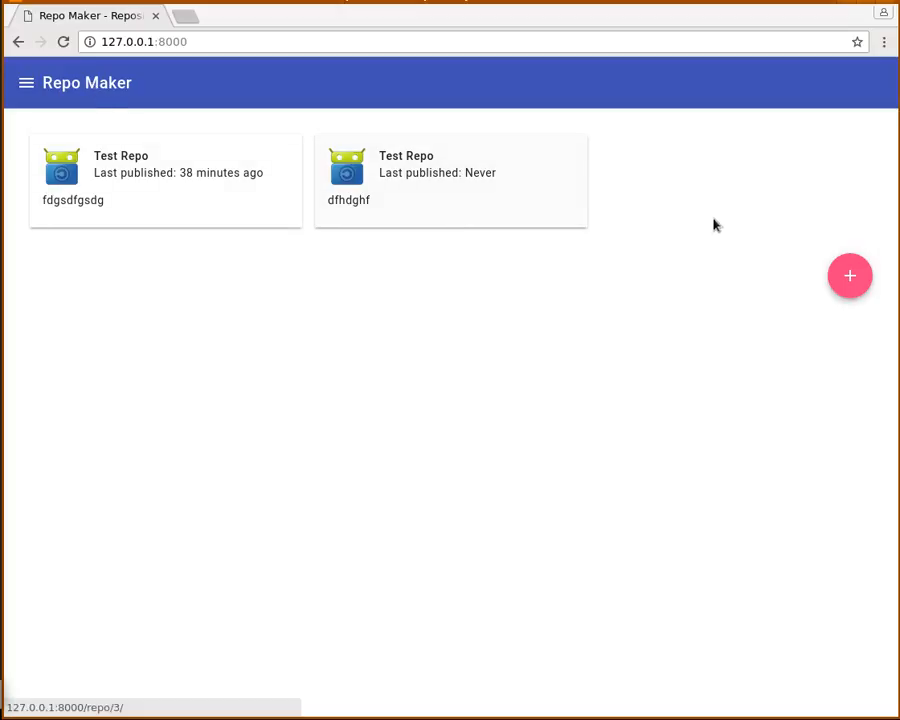
# Step: Start a new repository from the pink plus button, showing the empty Add New Repository form
pyautogui.click(848, 276)
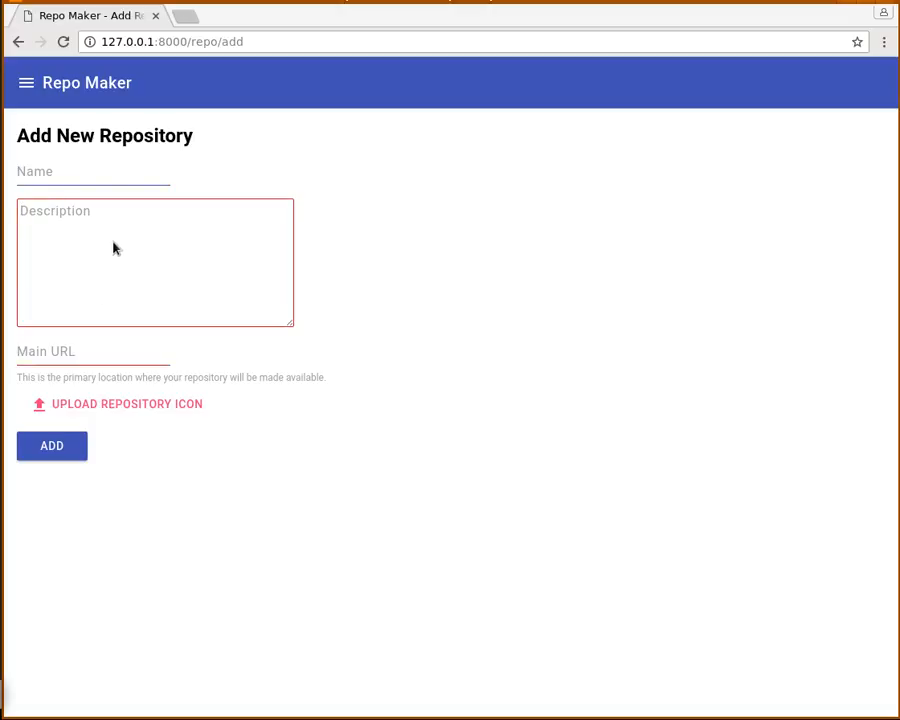
# Step: Enter 'asdhkasdlj' in the form, then abandon it for the repository list
pyautogui.write('asdhkasdlj')
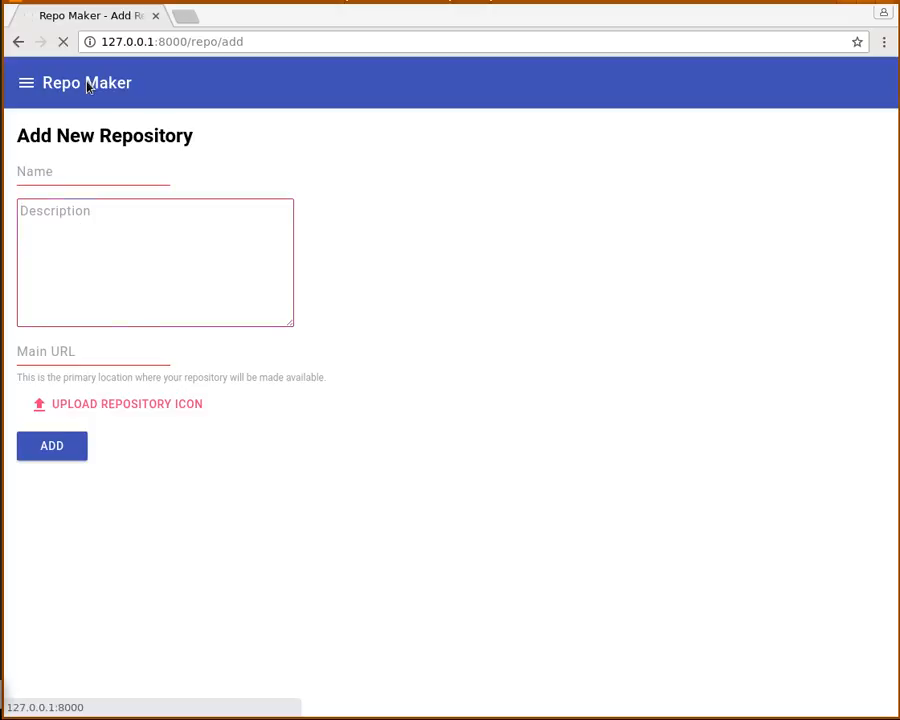
pyautogui.click(52, 444)
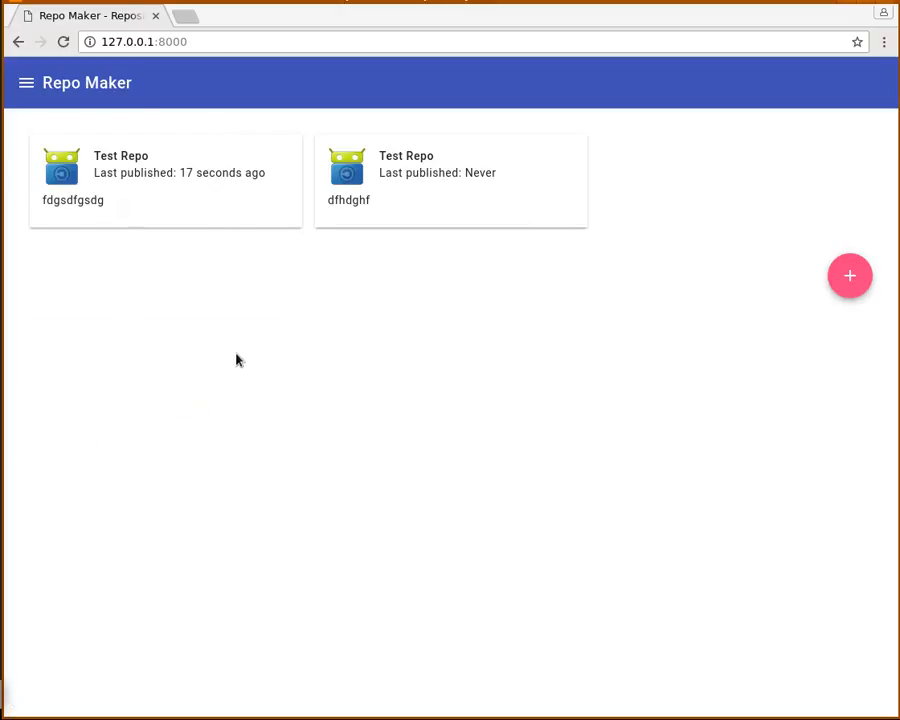